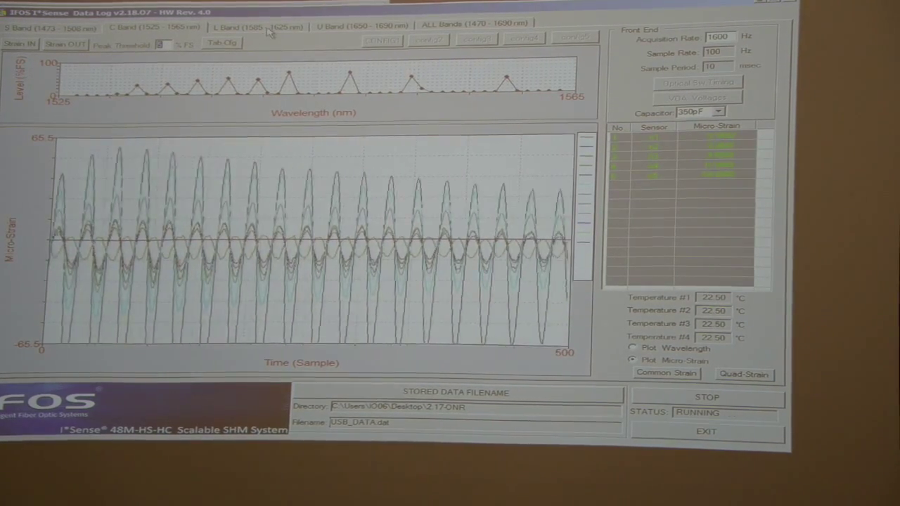
Show the L Band (1585-1625 nm) sensor wavelengths in the data log.
click(633, 348)
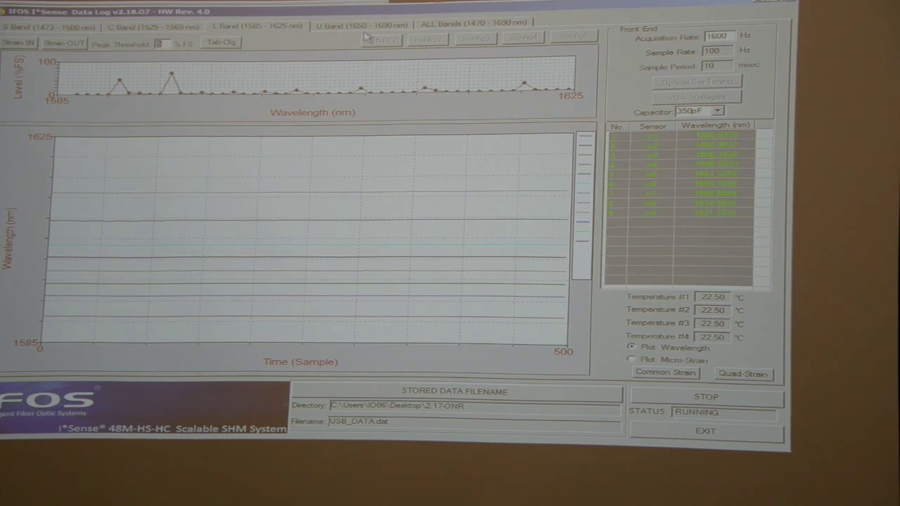
click(361, 23)
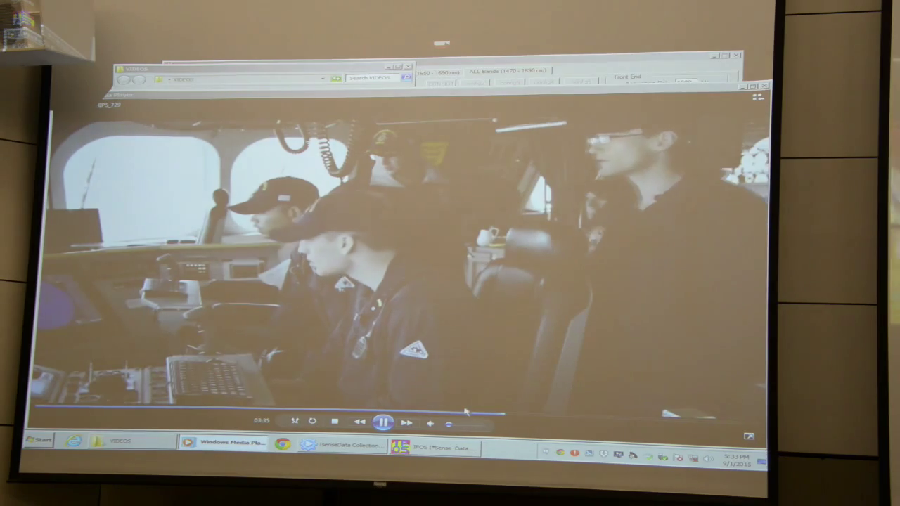
Skip the ship-bridge video forward to about 3:48 of 5:25.
click(520, 420)
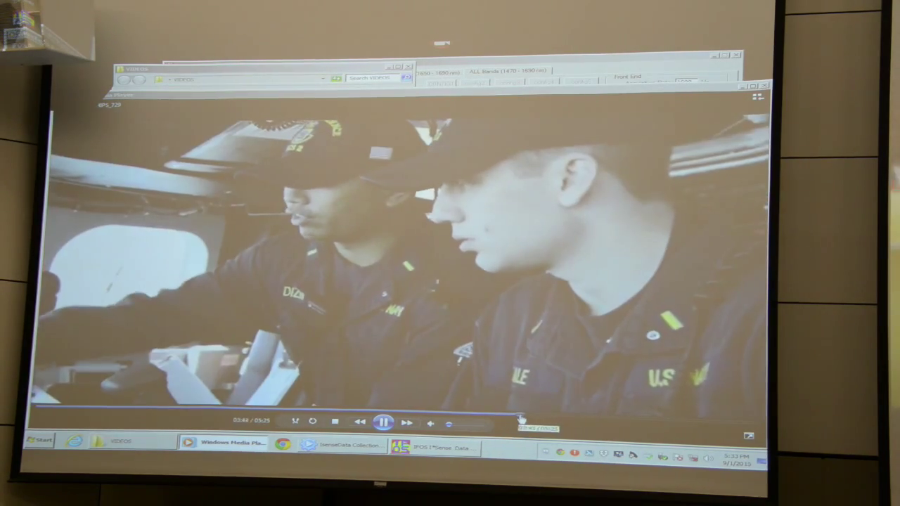